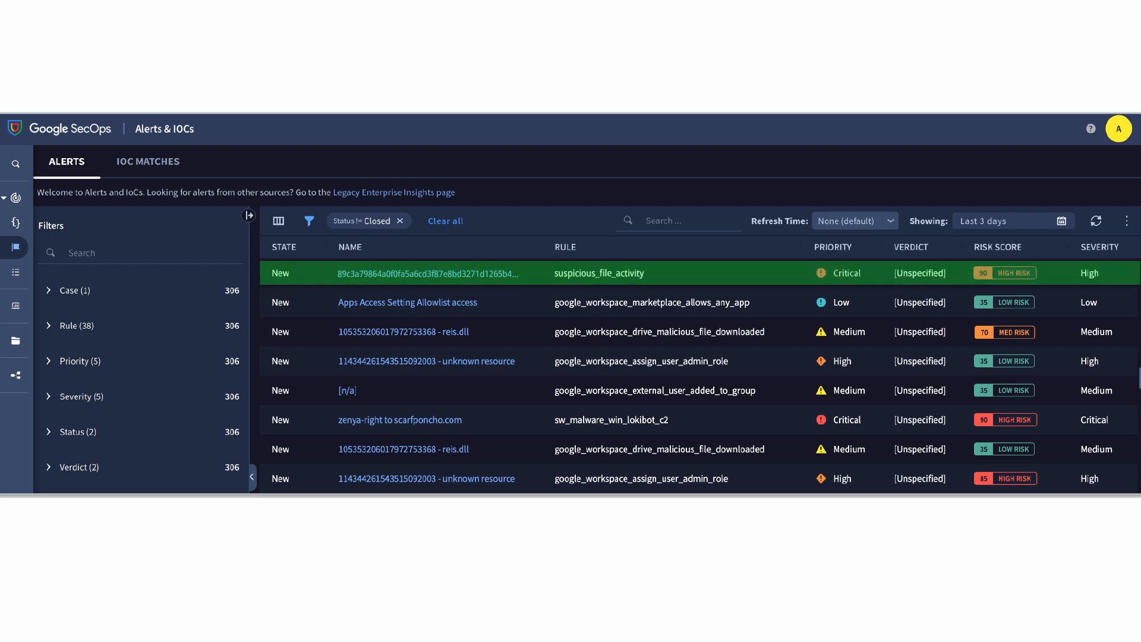
From the alert's file hash, view the GTI report summary, then its relations: in-the-wild URLs, domains, IPs and bundled files.
click(418, 273)
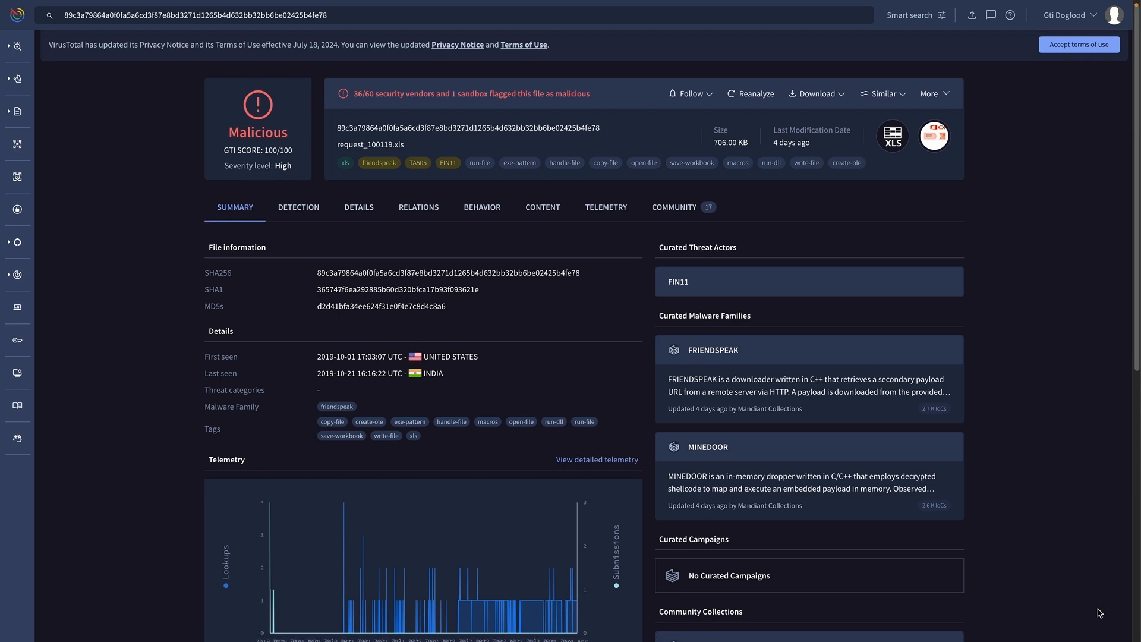
scroll(down, 3)
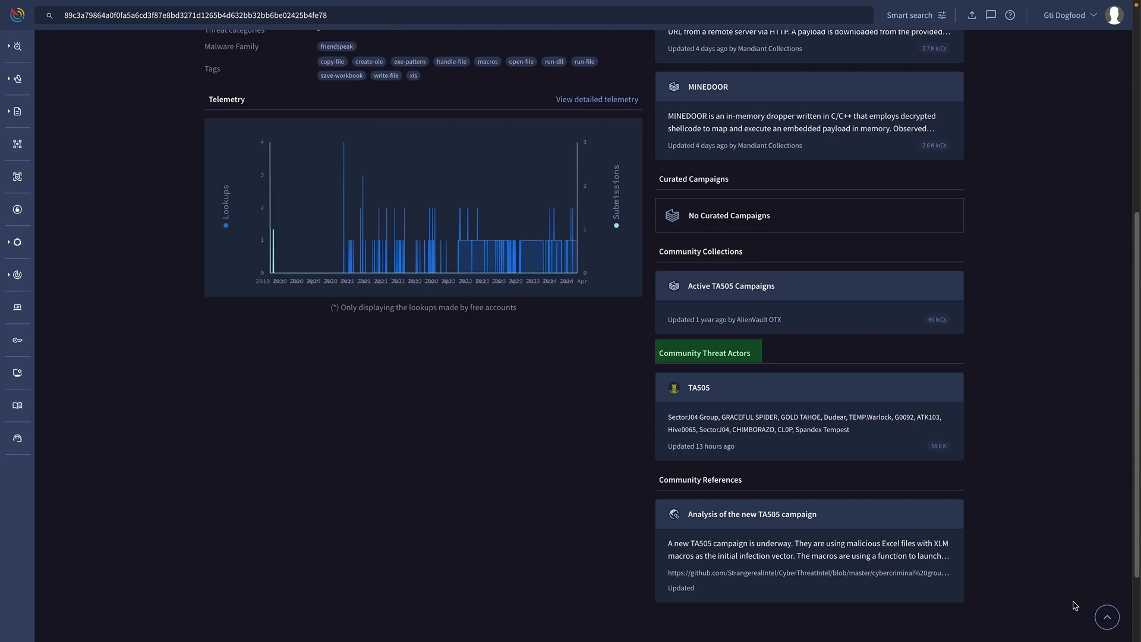
scroll(up, 3)
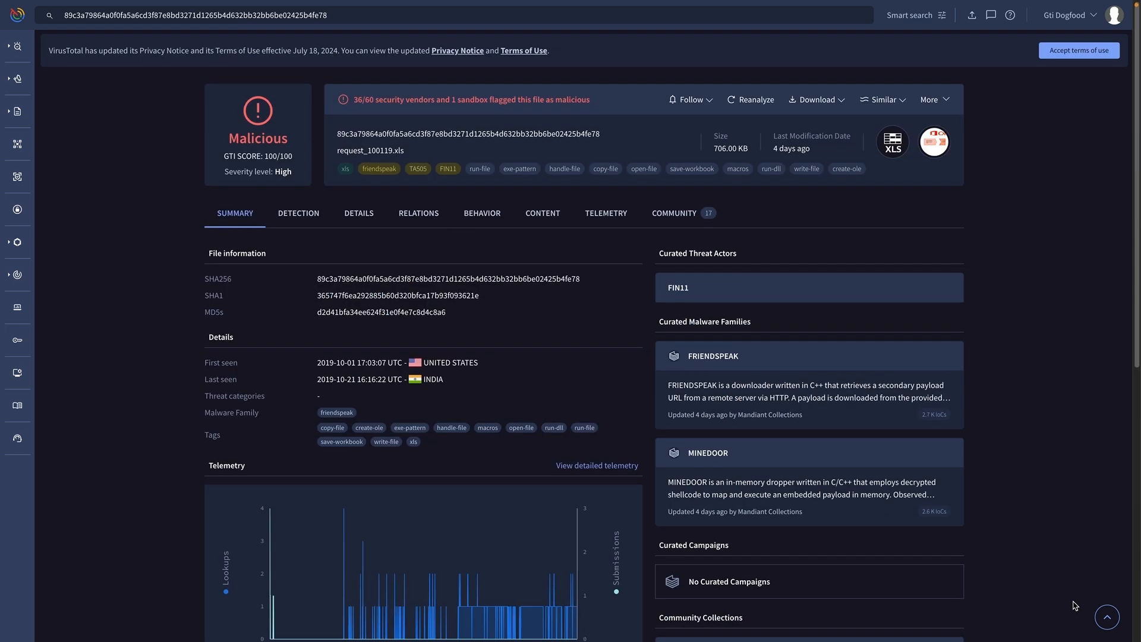
click(418, 213)
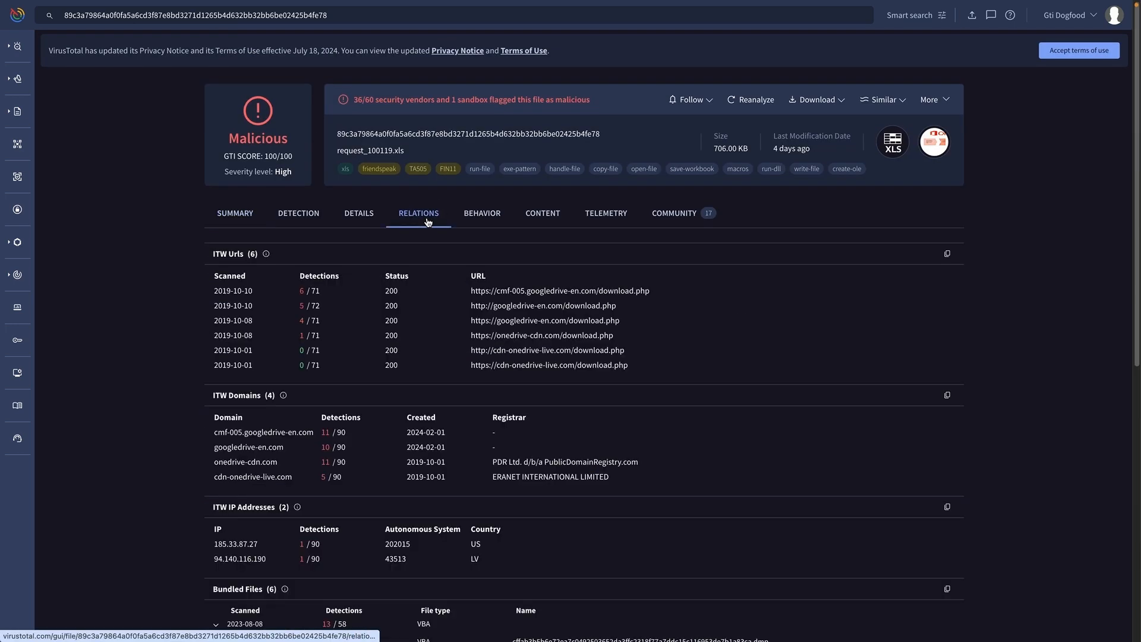
scroll(down, 3)
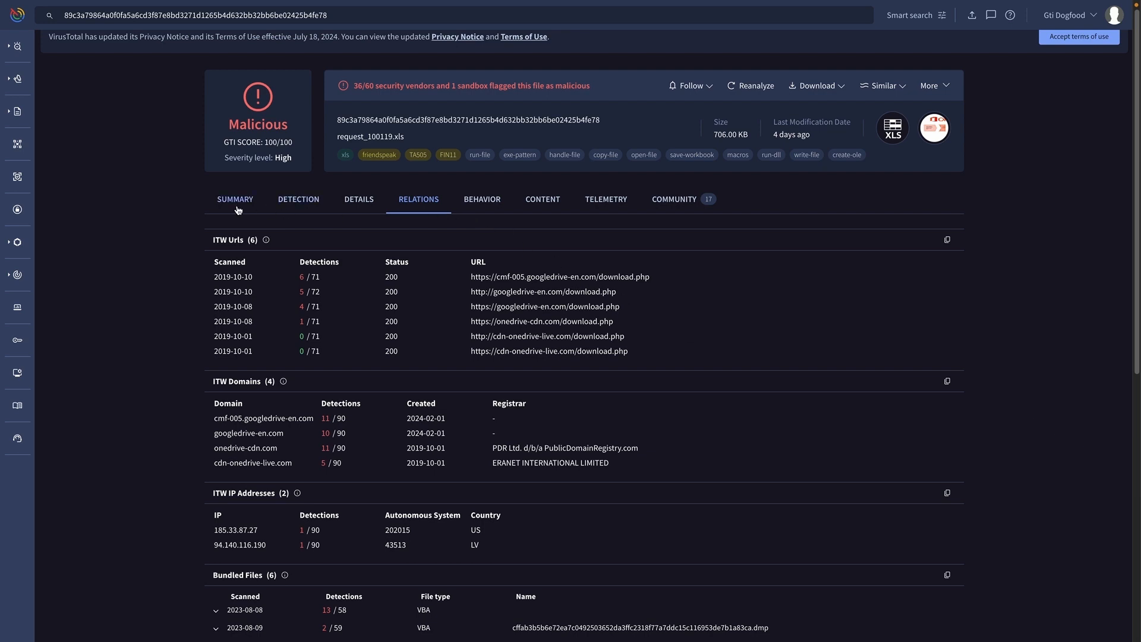
Return to the file's Summary and follow its associations to the FRIENDSPEAK malware and FIN11 actor pages.
click(235, 199)
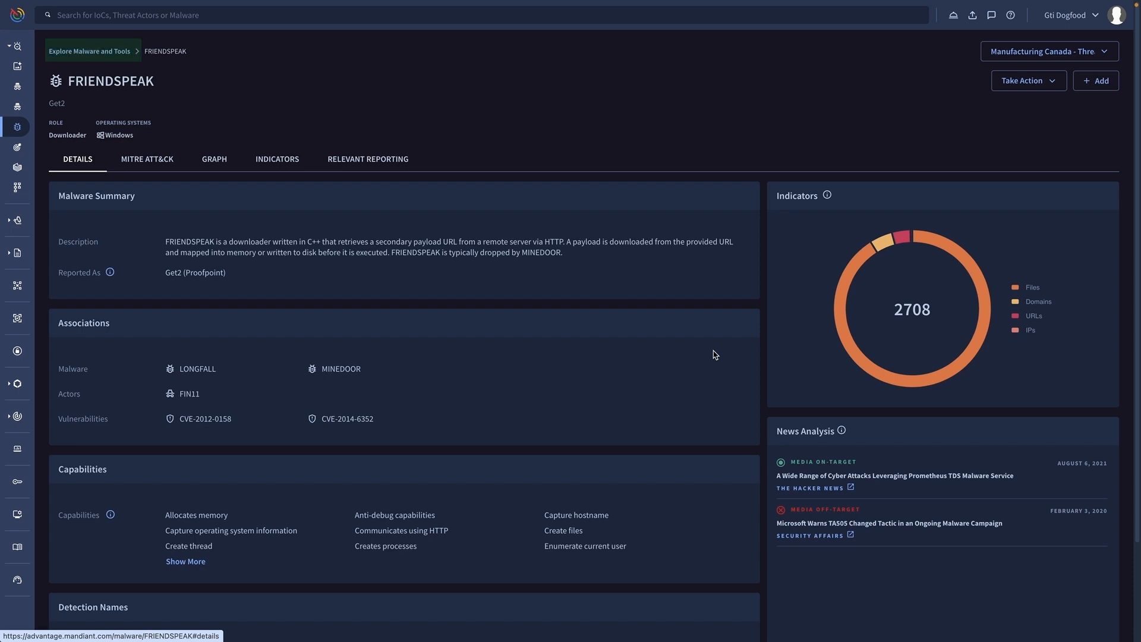
click(188, 393)
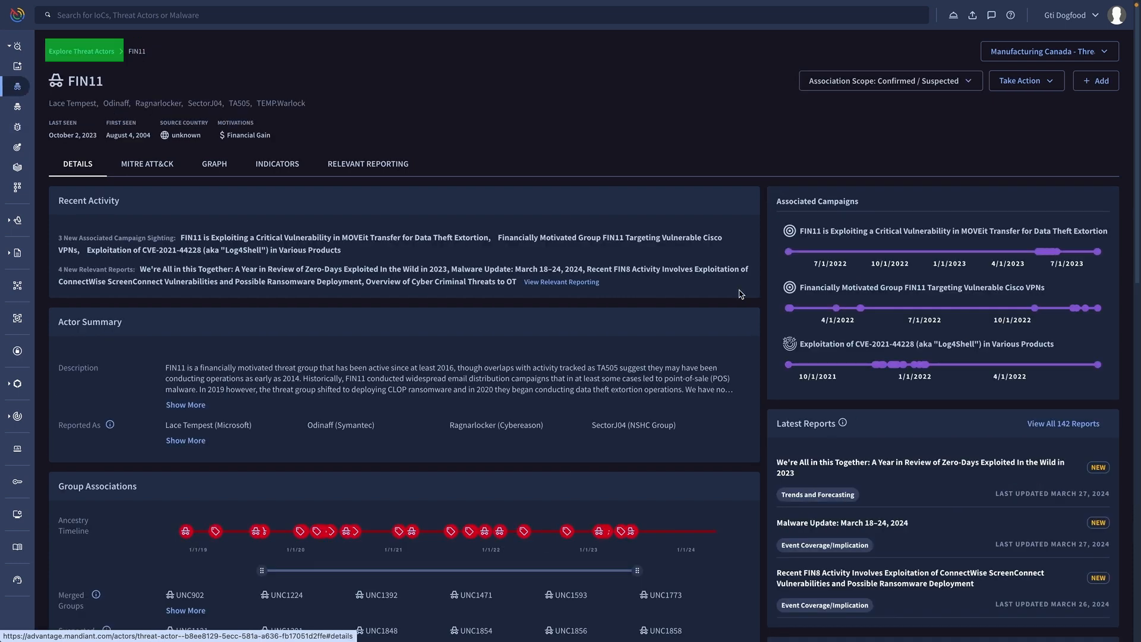
mouse_move(182, 74)
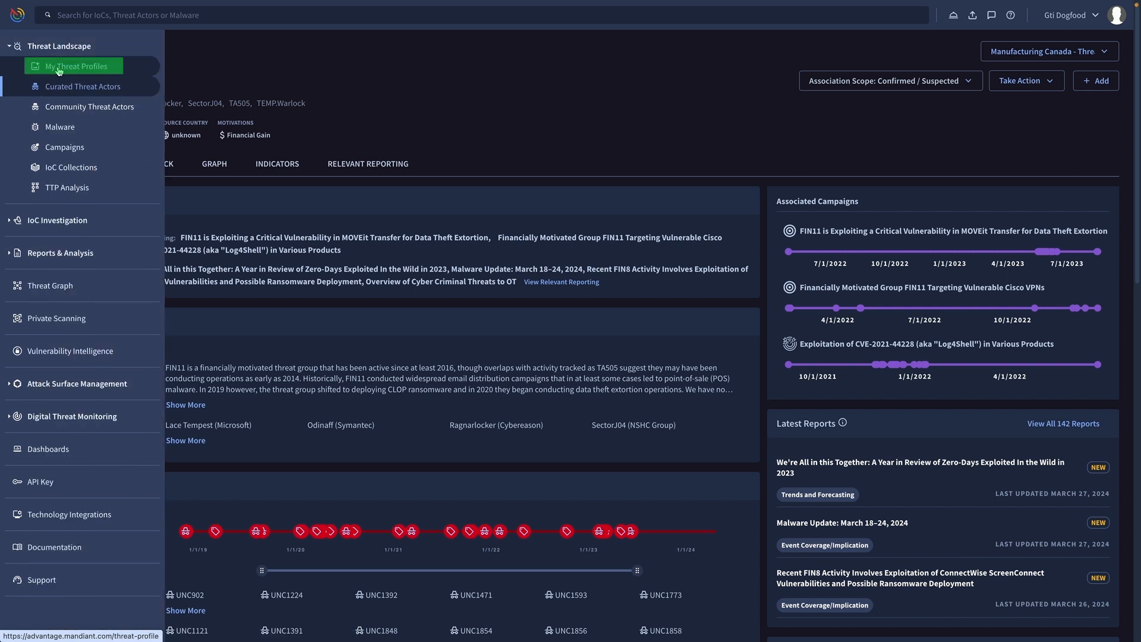
Show the organization's Manufacturing Canada threat profile under My Threat Profiles and list the available profiles.
click(75, 66)
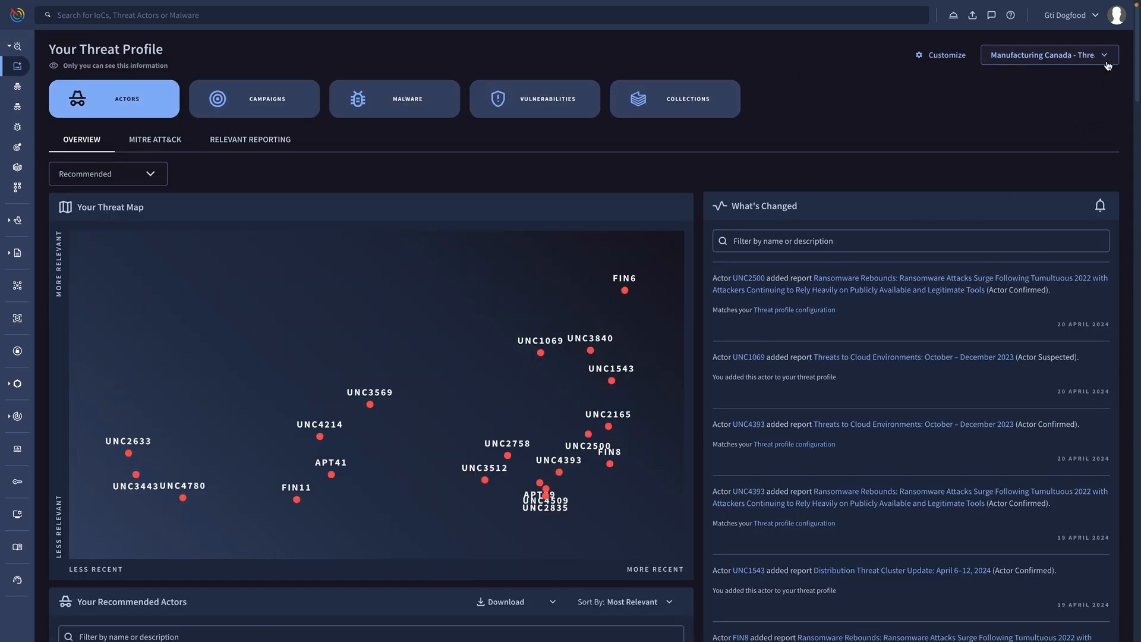
click(1047, 55)
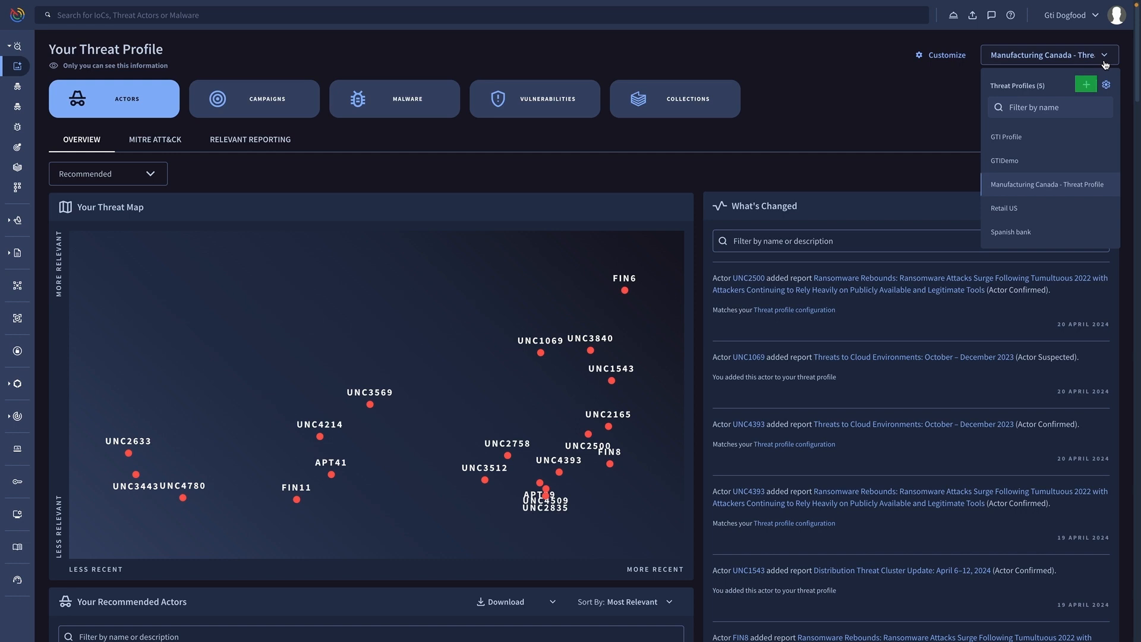